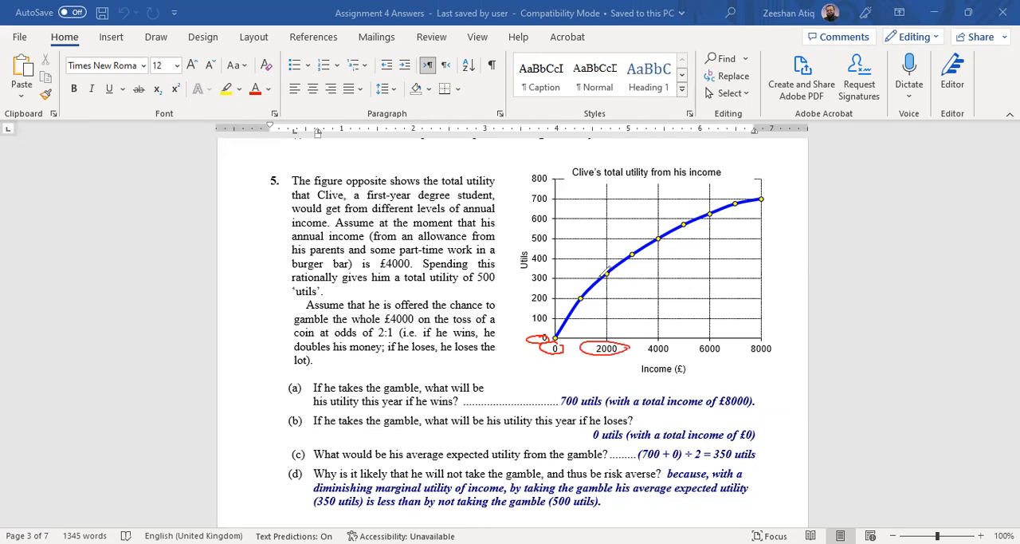
mouse_move(636, 305)
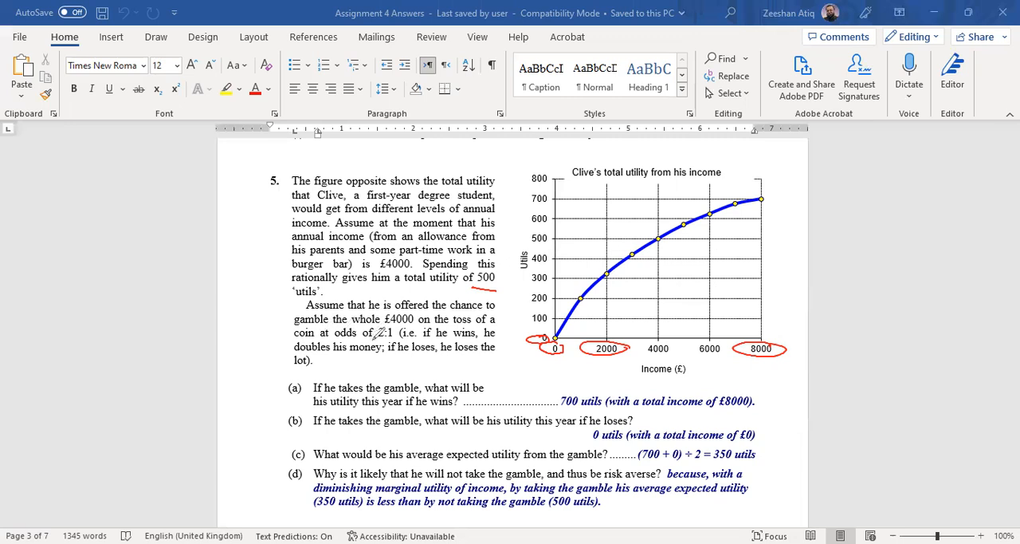
mouse_move(452, 330)
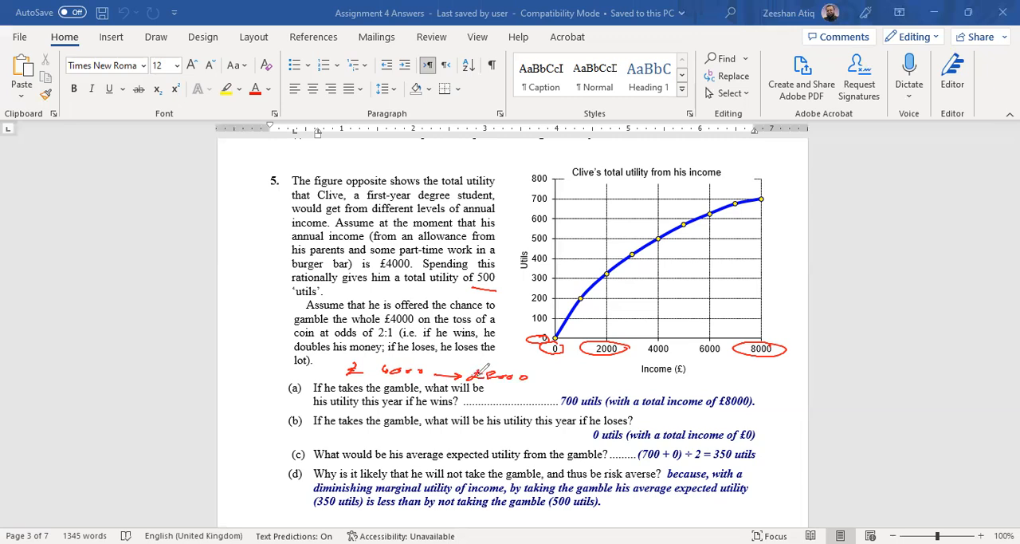
mouse_move(496, 391)
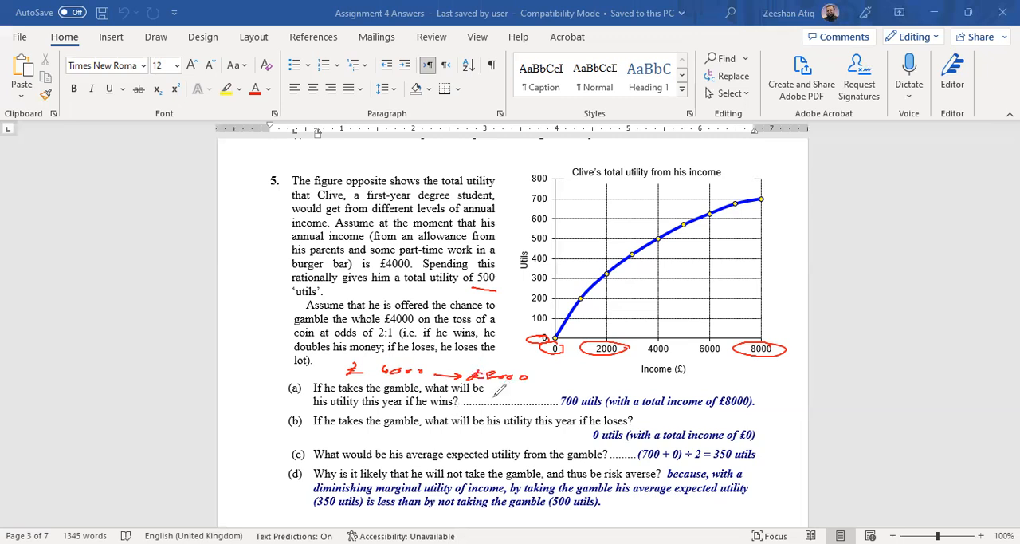